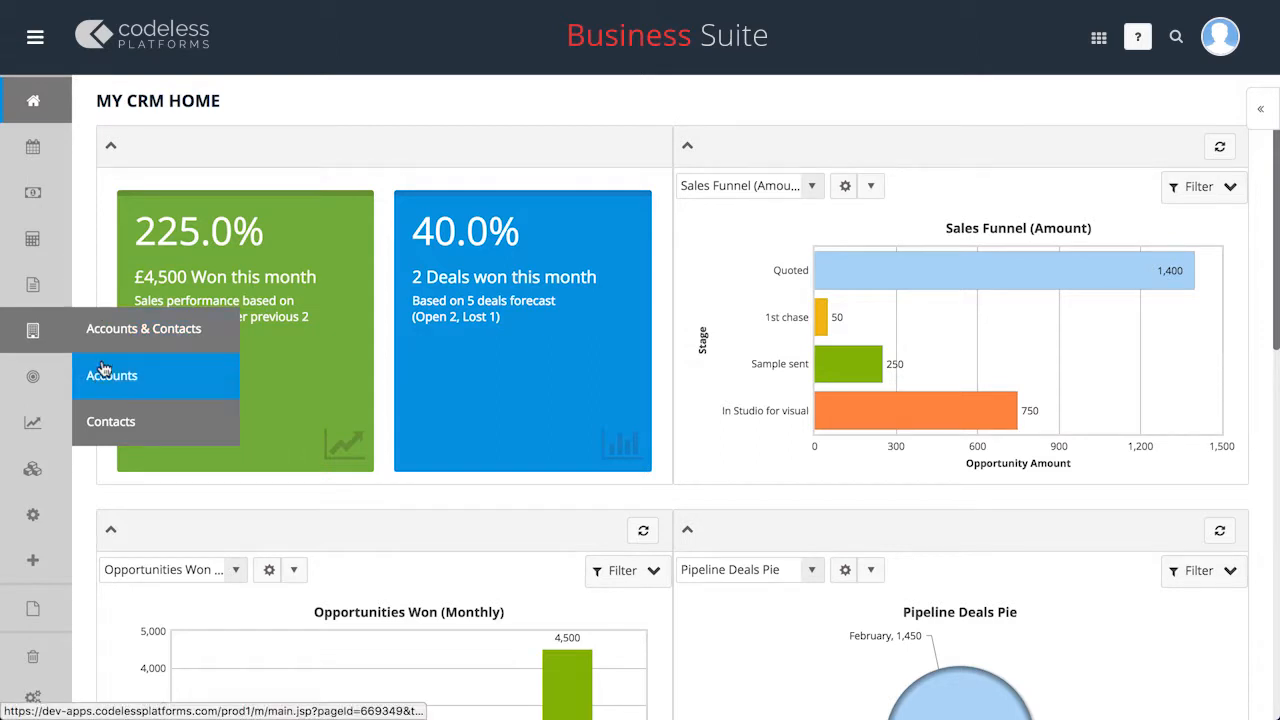
# Go to the Accounts list and bring up the Country Kitchens account record with its contacts.
pyautogui.click(112, 376)
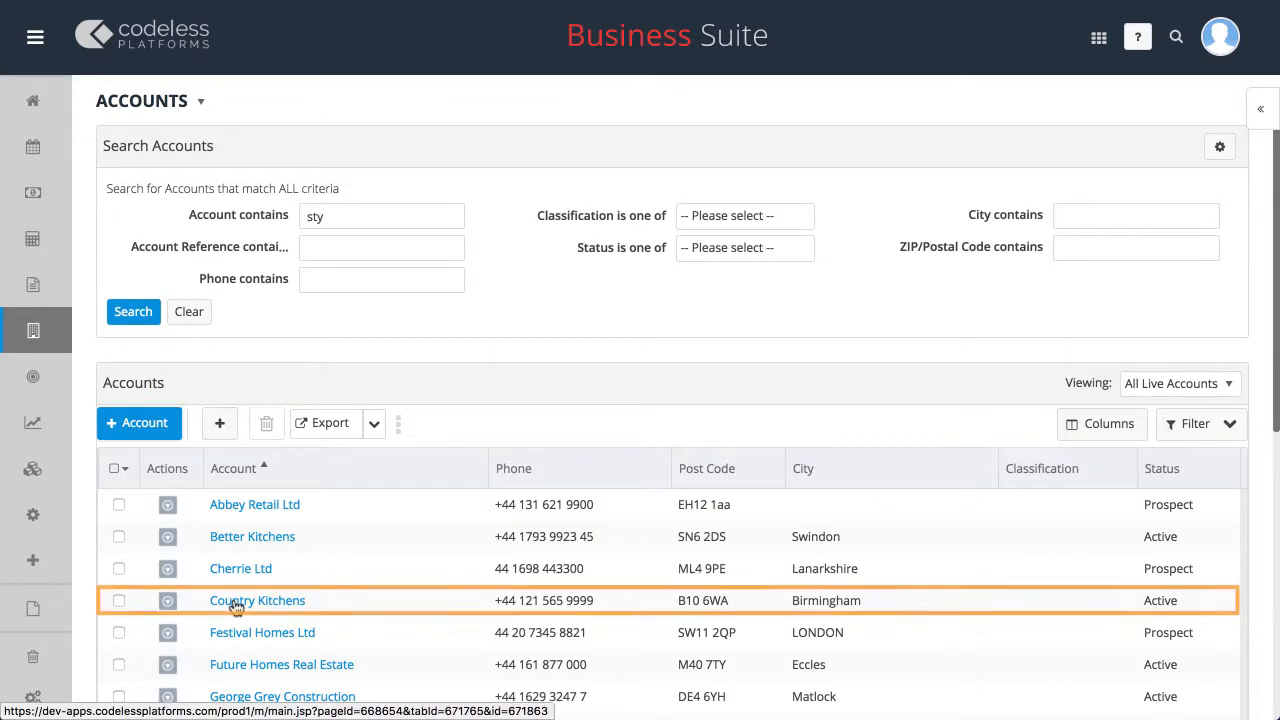
pyautogui.click(256, 600)
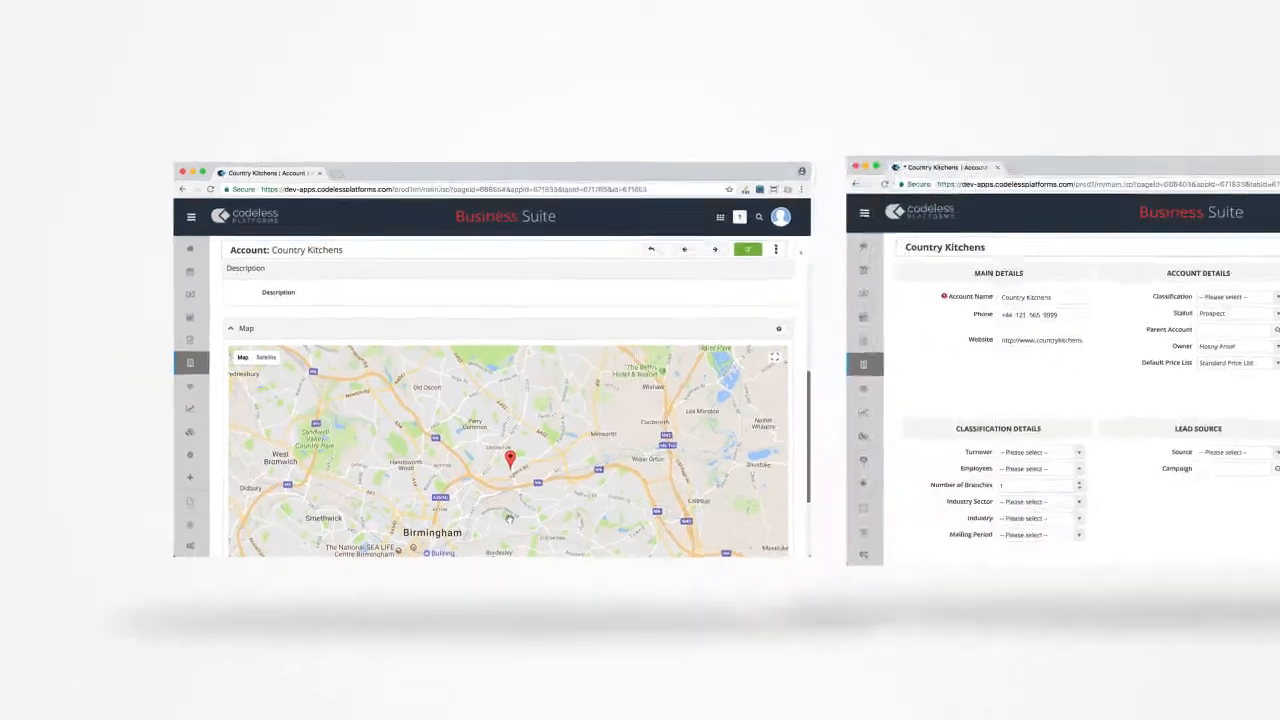
pyautogui.write('BH12 1')
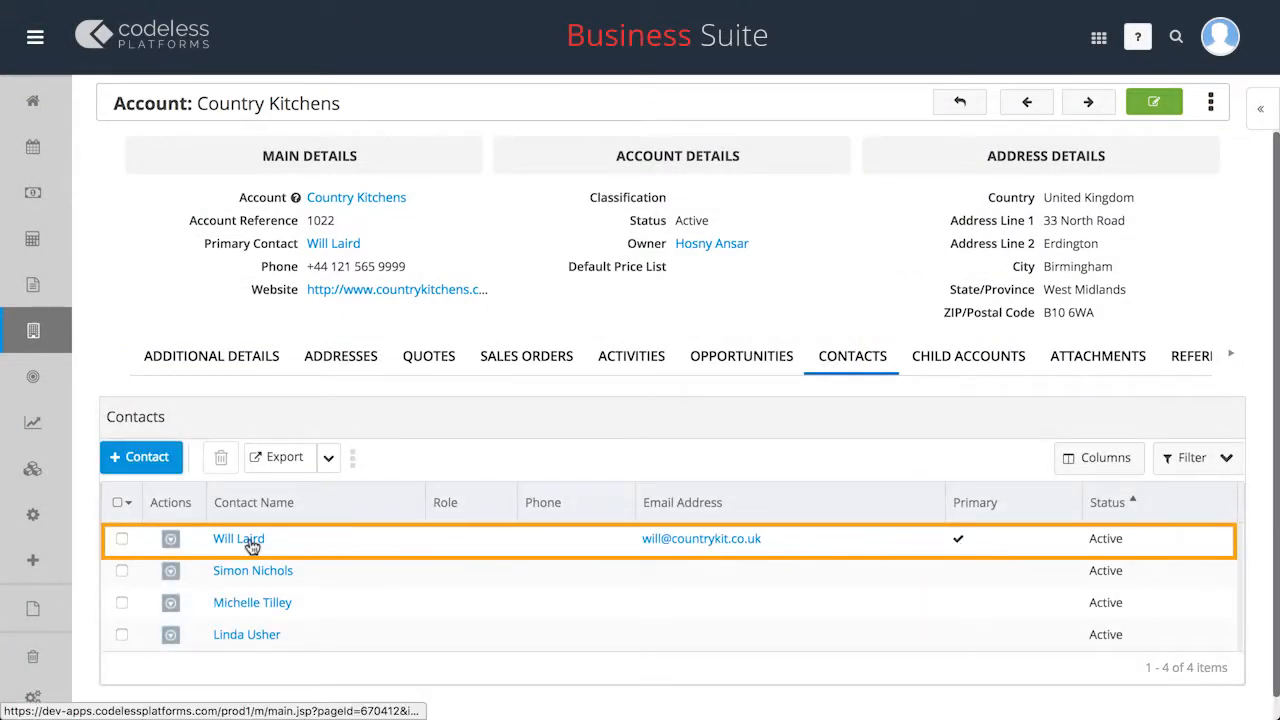
# Show the Country Kitchens opportunities list, including won deals Test 1120 and Test 1220.
pyautogui.click(240, 538)
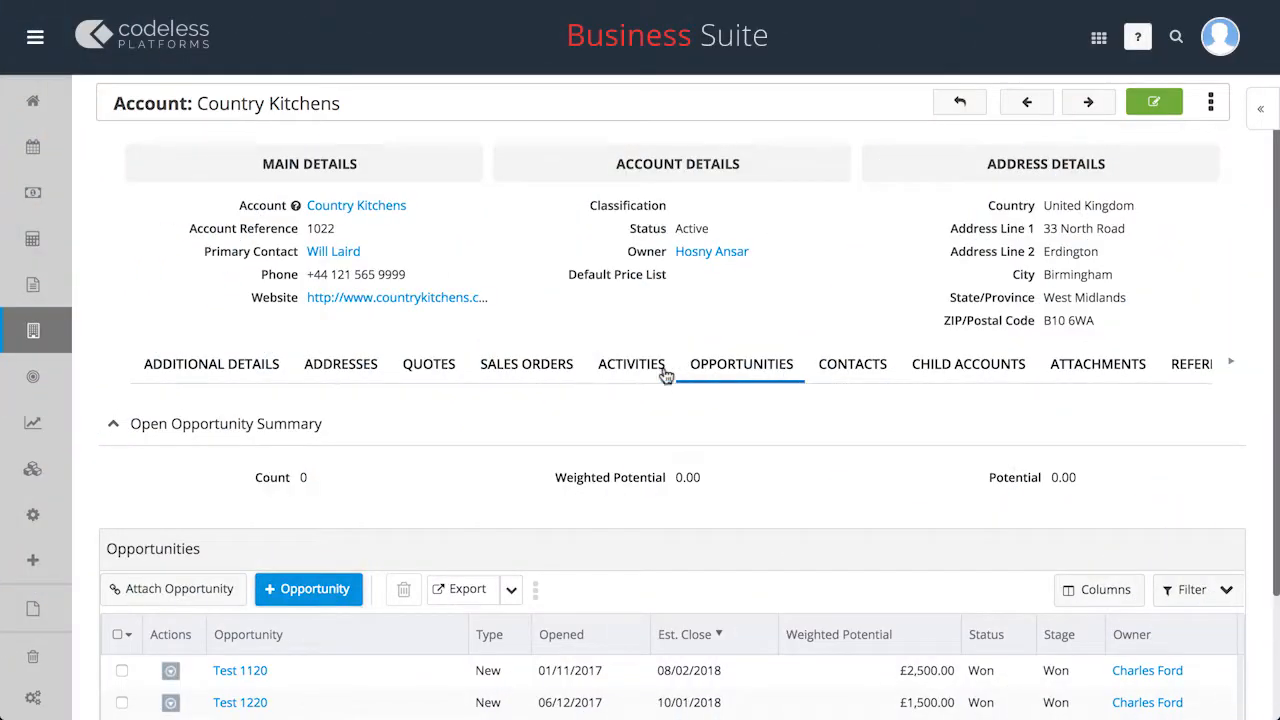
# Create a Coasters and Mugs opportunity with £8,000 potential closing 04/04/2018 and save it.
pyautogui.click(308, 588)
pyautogui.write('Coaste')
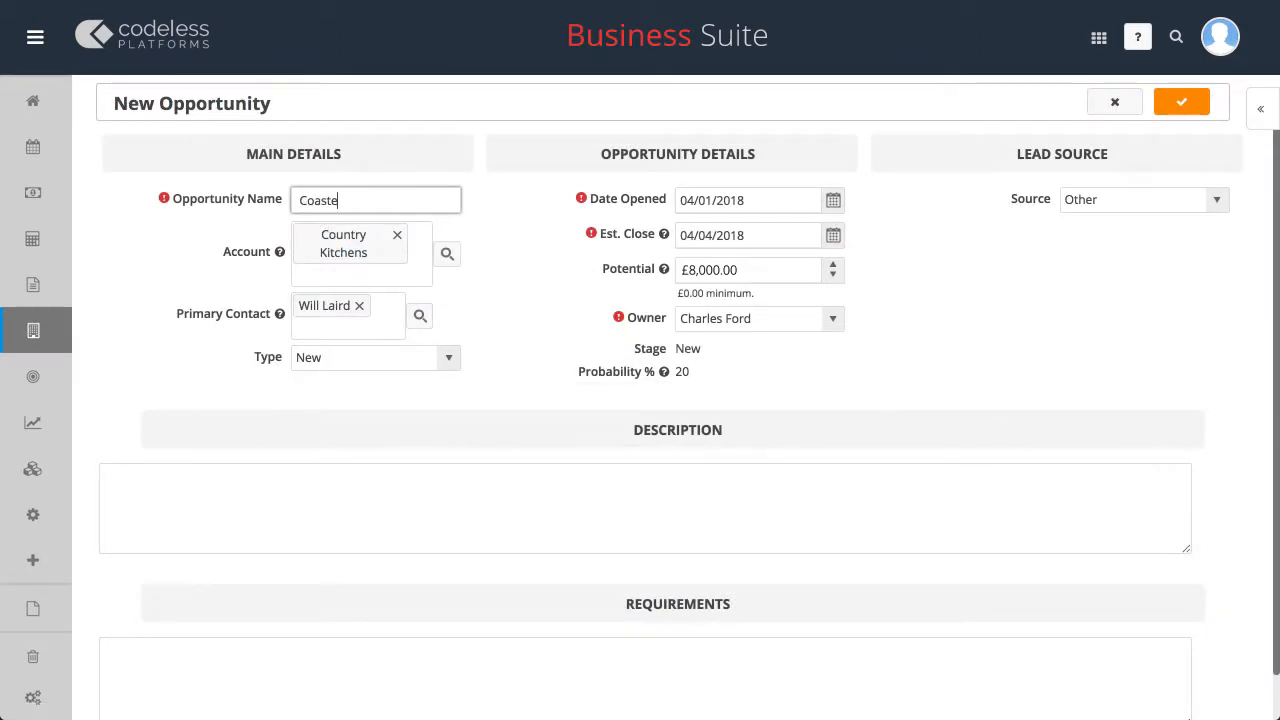
pyautogui.write('rs and Mugs')
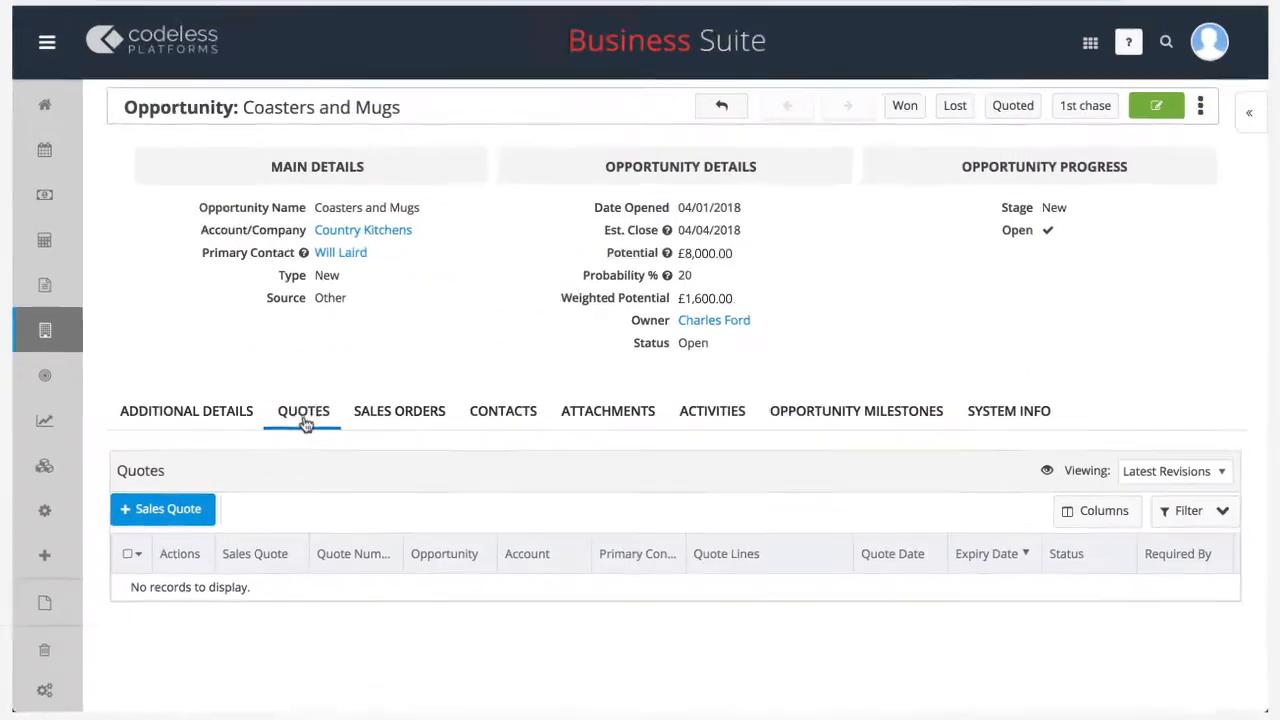
# Create and save Sales Quote 30007 / Rev 0, then start a new quote line.
pyautogui.click(162, 508)
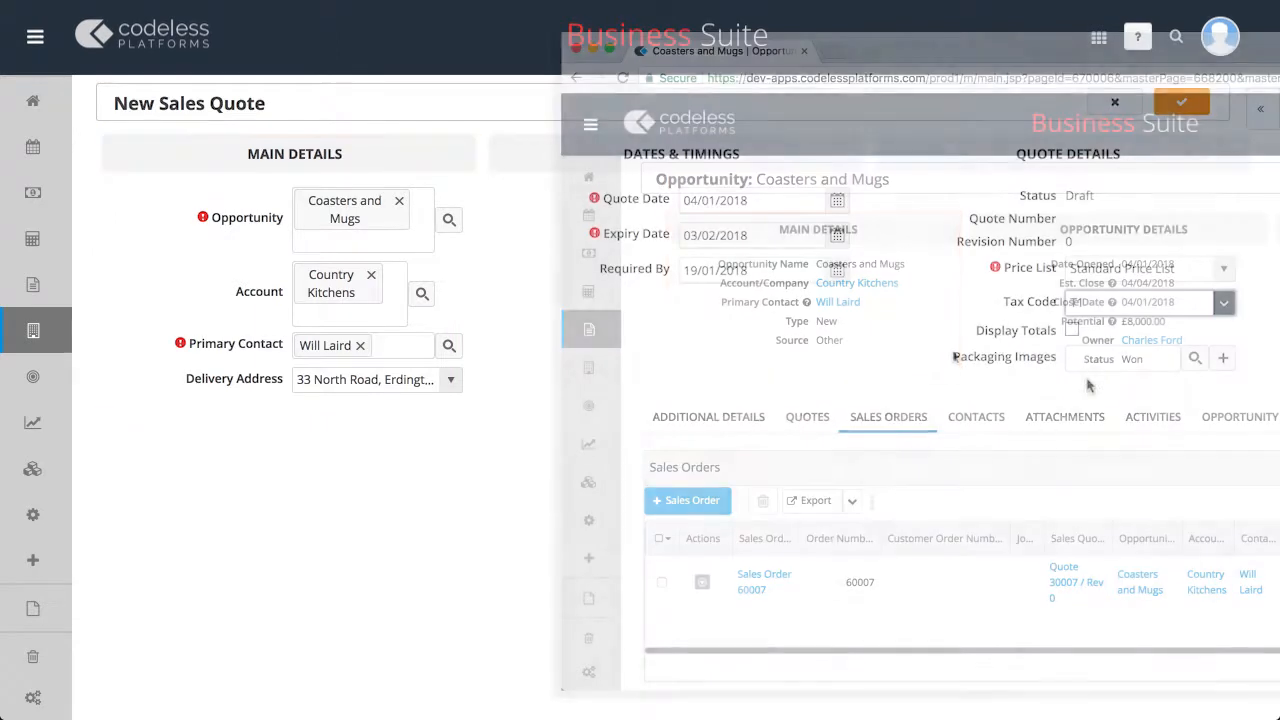
pyautogui.click(1180, 102)
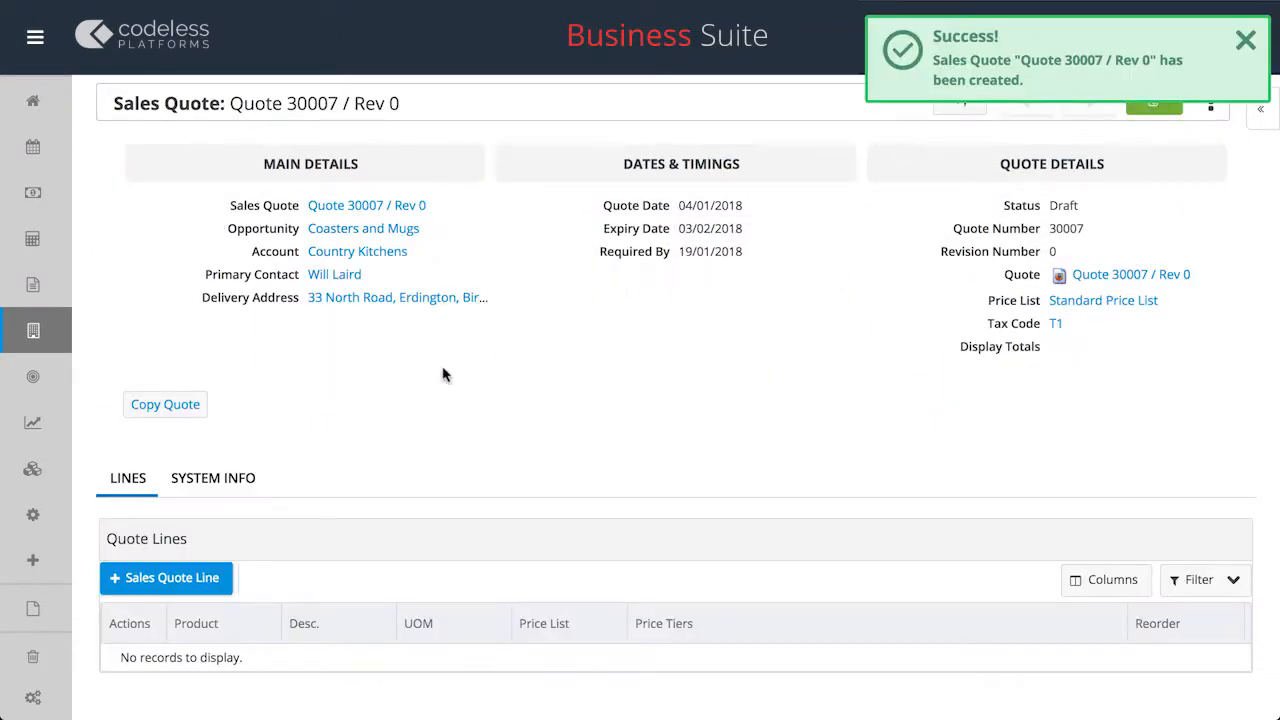
pyautogui.click(166, 576)
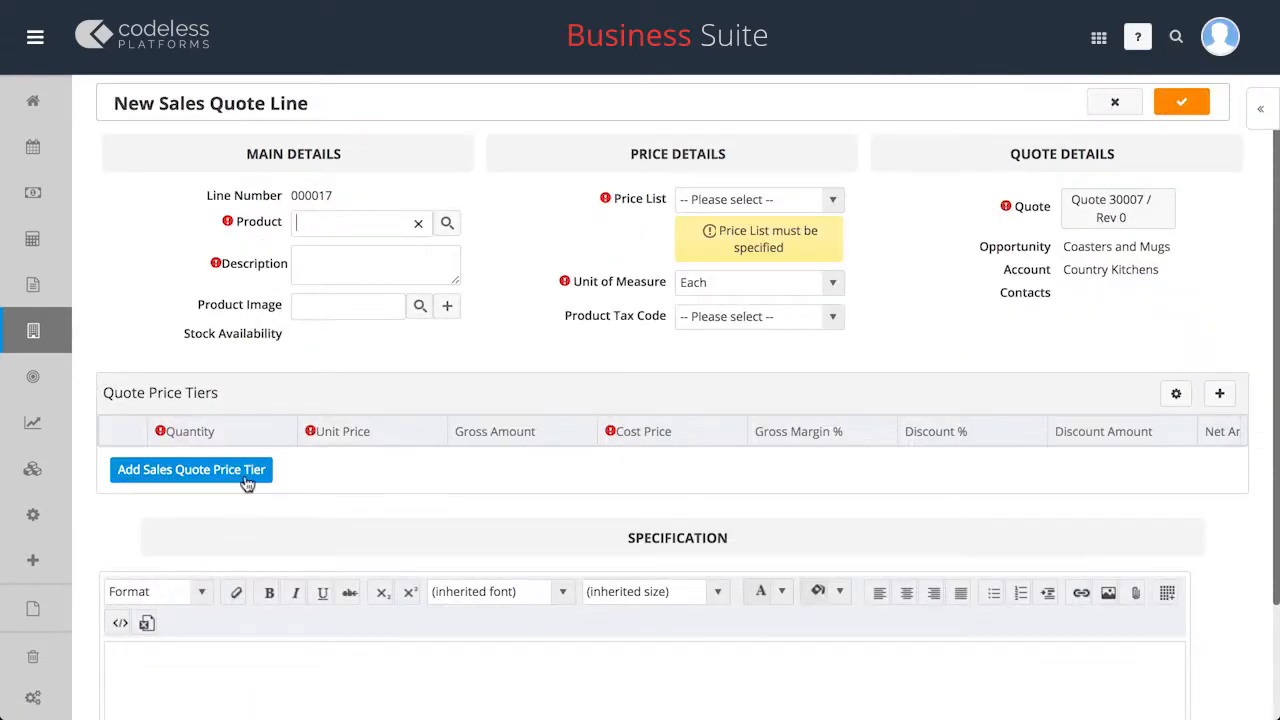
# Add a Mug line with Tax Code T1, keeping only the 25, 50 and 100 price tiers, and save.
pyautogui.write('mug')
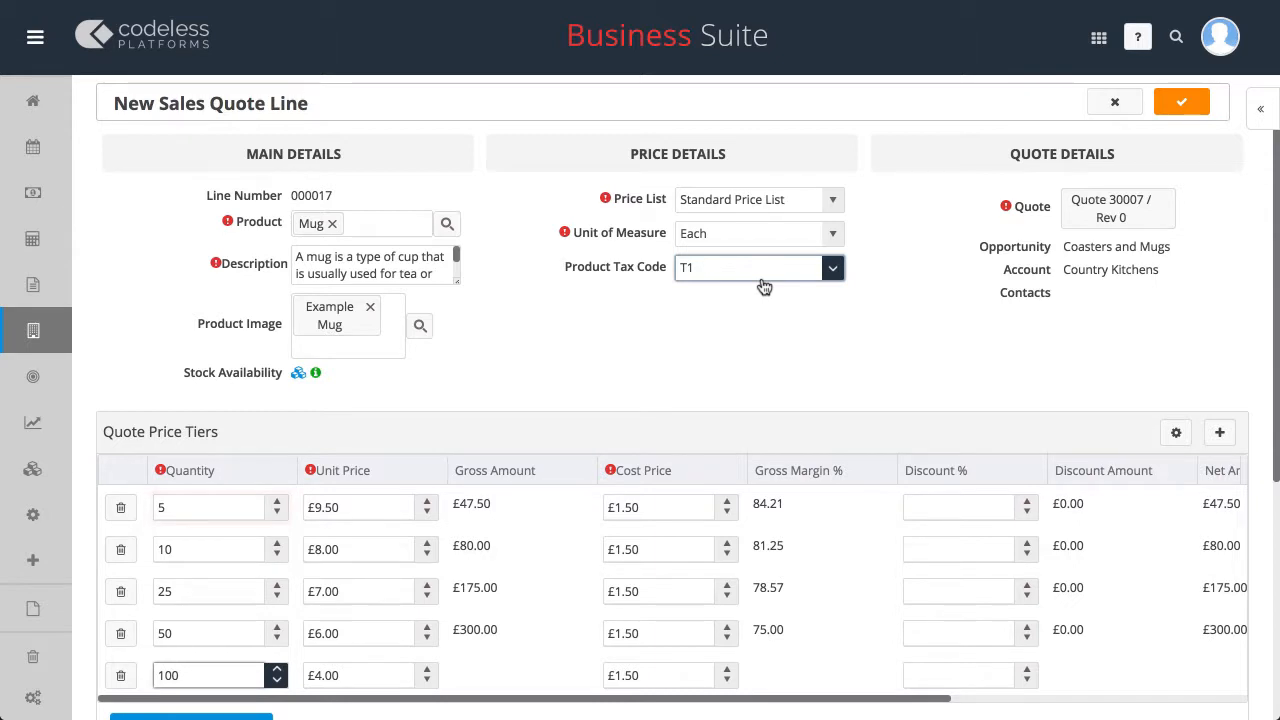
pyautogui.click(210, 508)
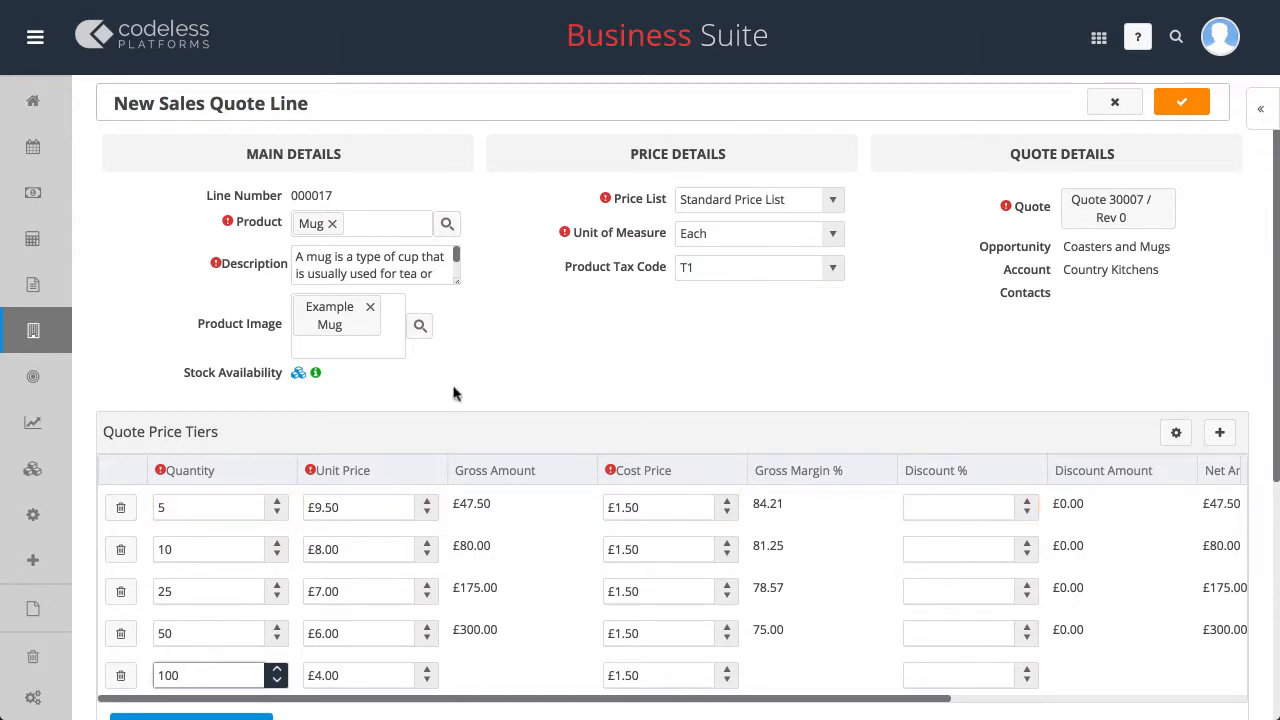
pyautogui.click(120, 508)
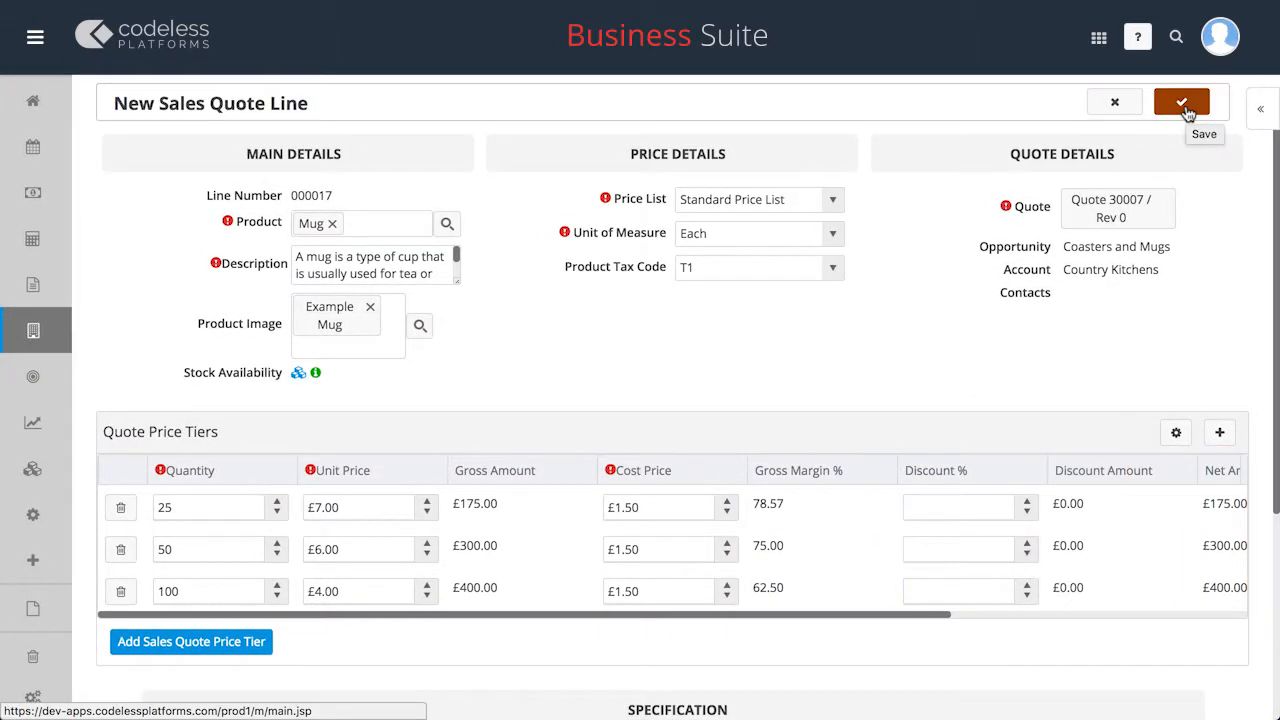
pyautogui.click(1180, 102)
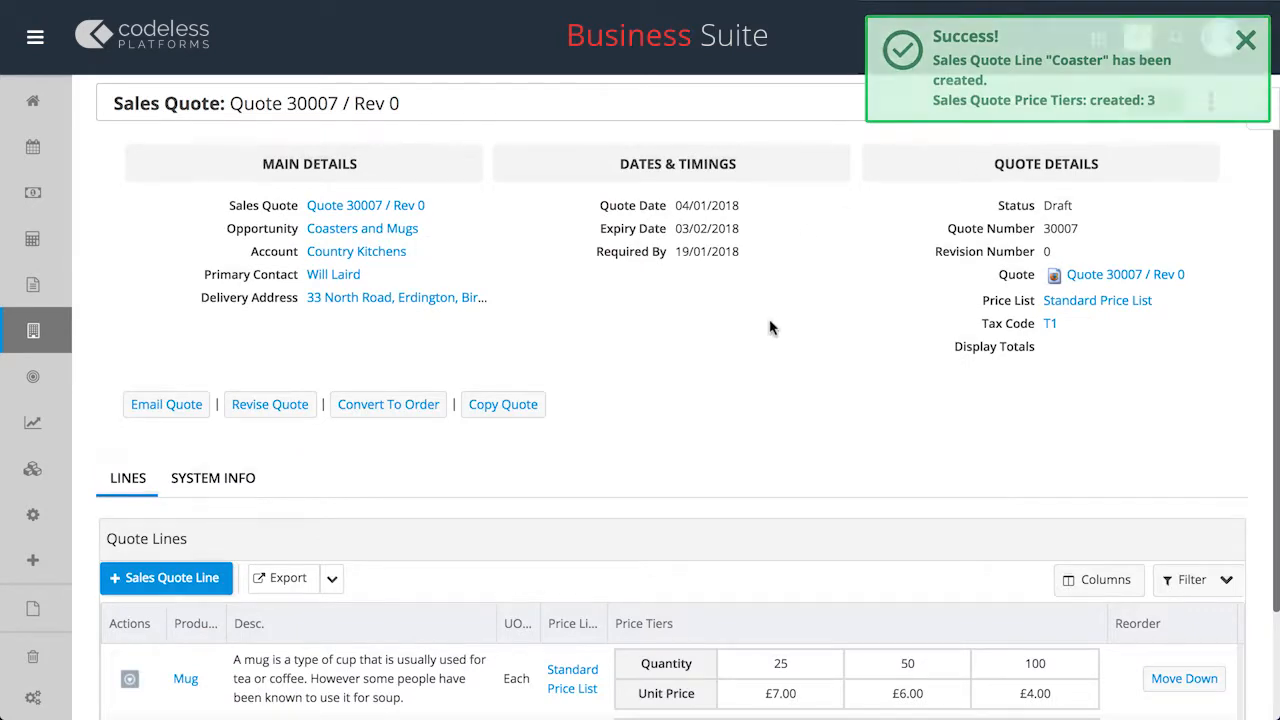
# Email Quote 30007 to the contact so the opportunity moves to the Quoted stage.
pyautogui.click(1244, 40)
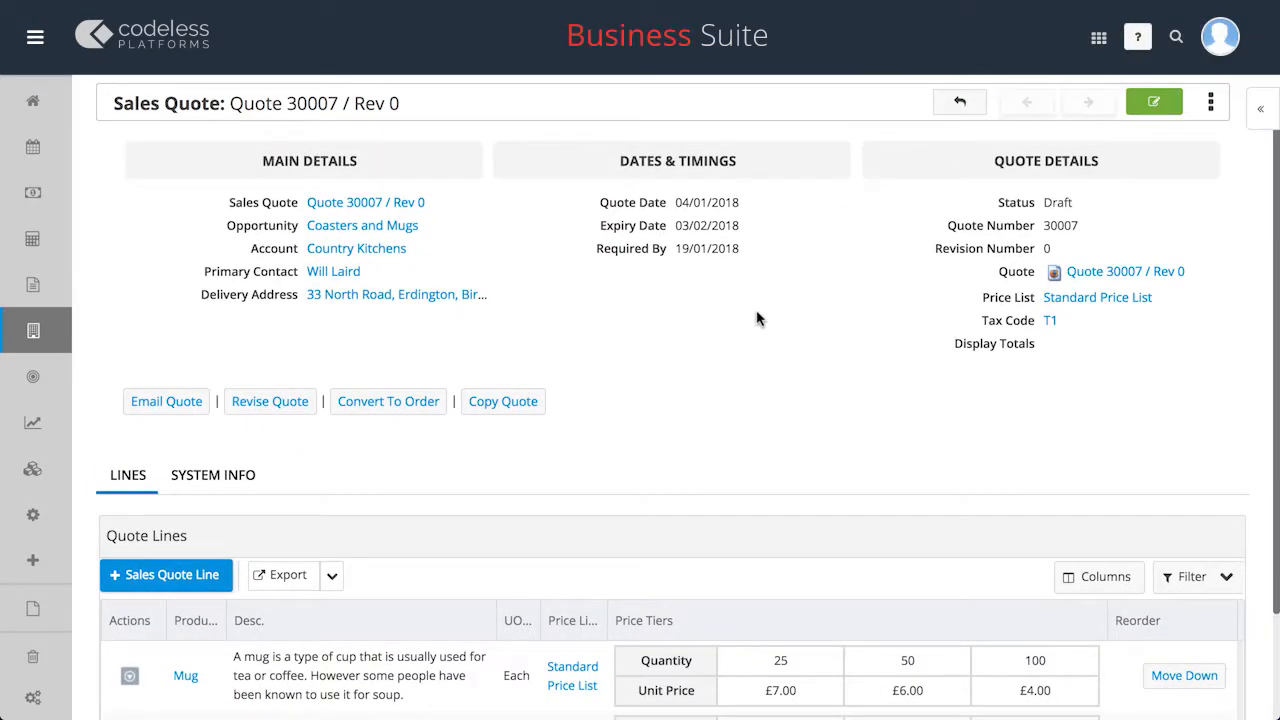
pyautogui.click(166, 400)
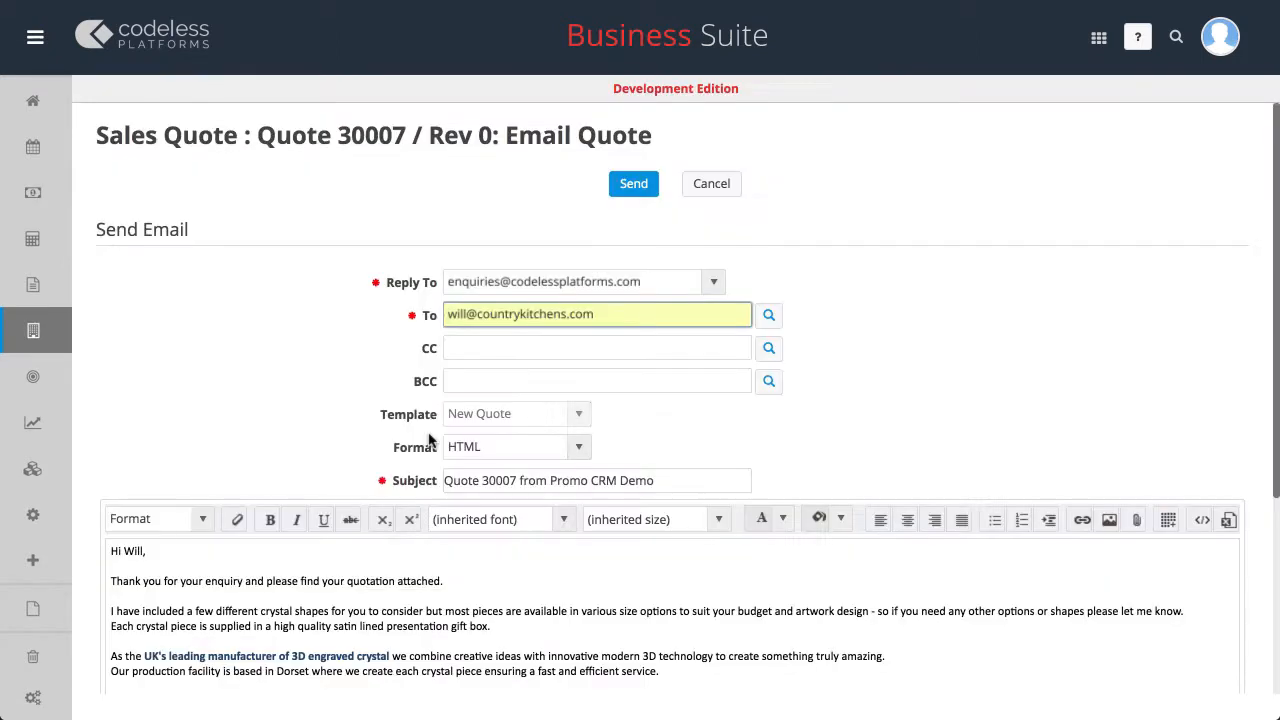
pyautogui.scroll(-3)
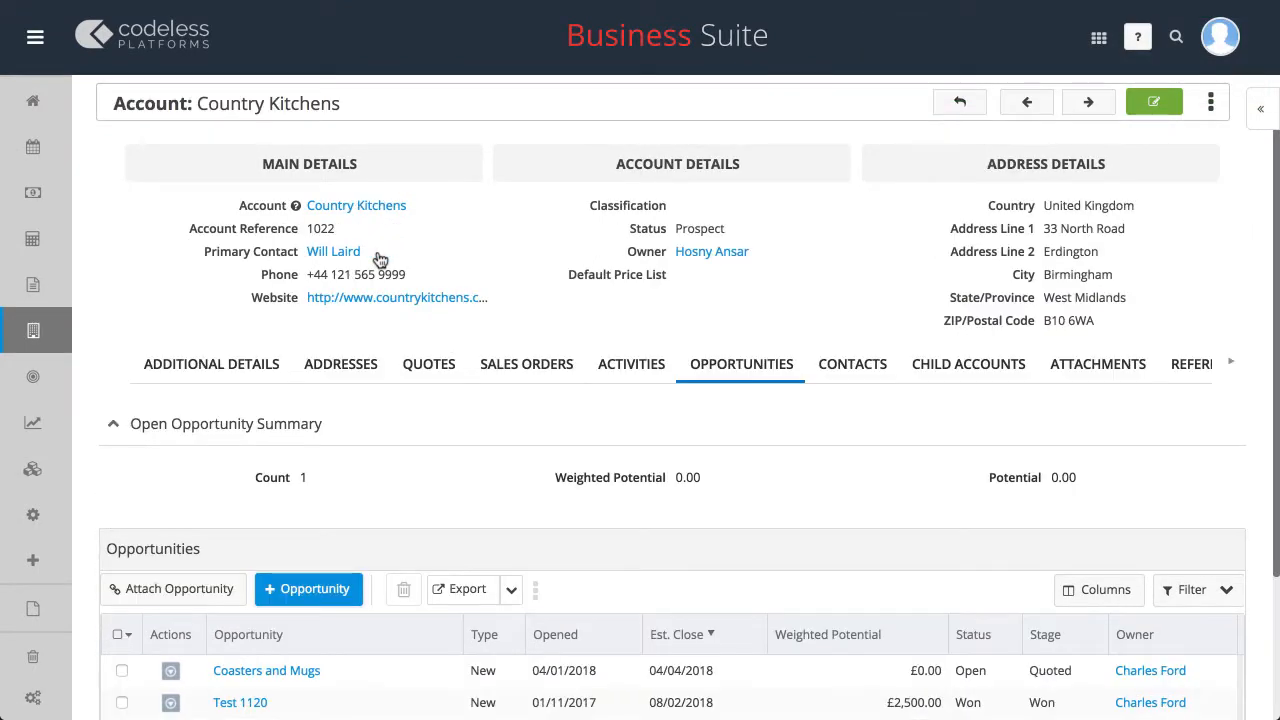
# Convert Quote 30007 / Rev 0 into a sales order with Mug and Coaster lines of 50 each.
pyautogui.click(428, 364)
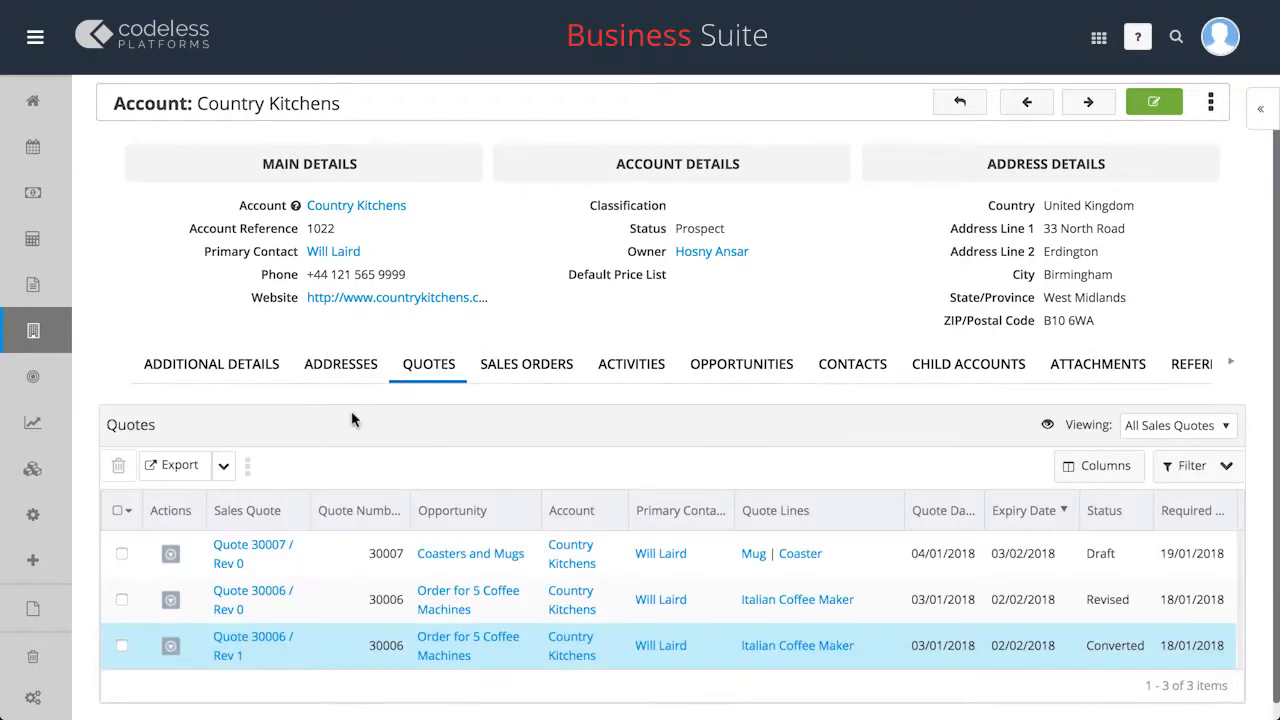
pyautogui.click(252, 544)
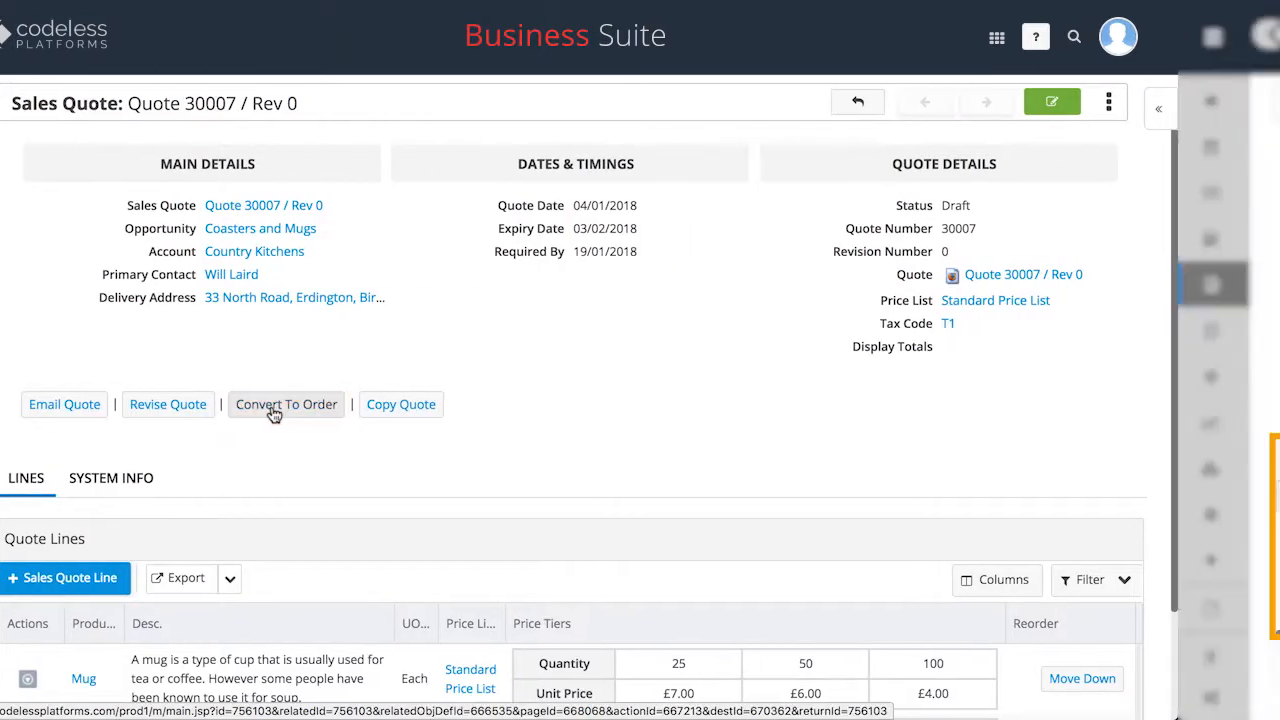
pyautogui.click(284, 404)
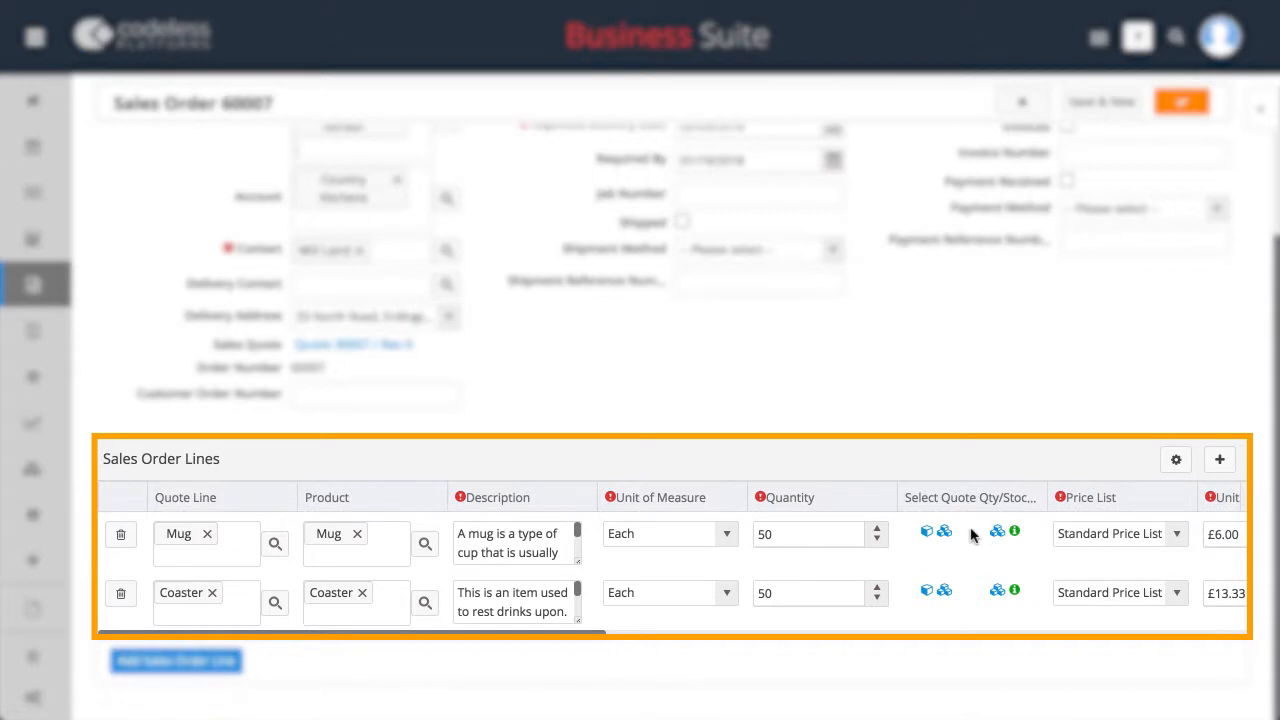
# Set the Mug quantity to 60,000 after the stock check and save Sales Order 60007 as Confirmed.
pyautogui.write('6')
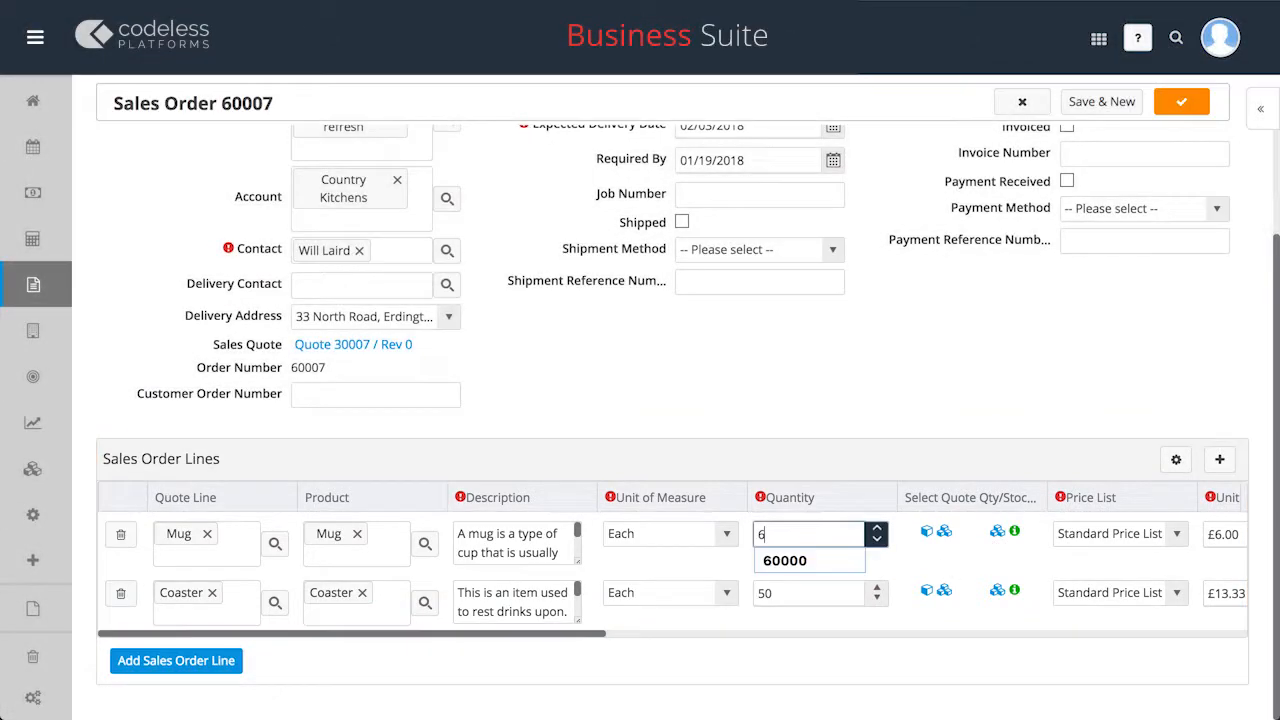
pyautogui.click(784, 560)
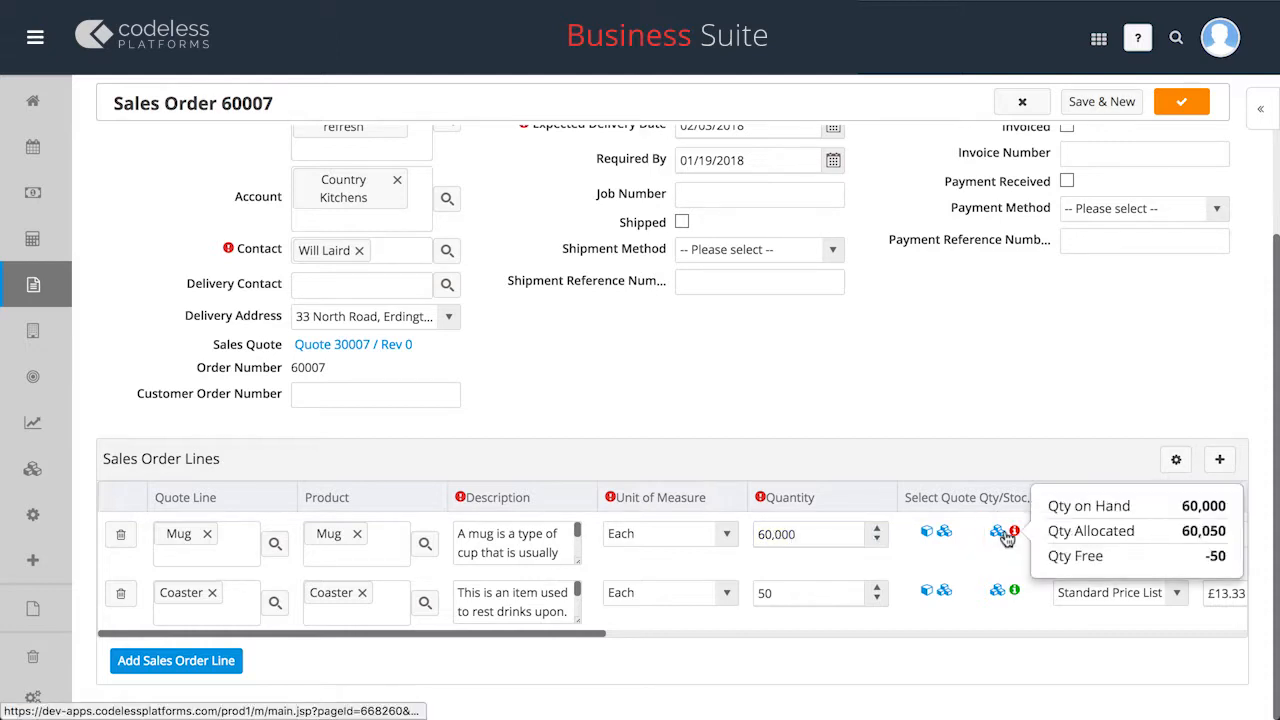
pyautogui.click(1180, 102)
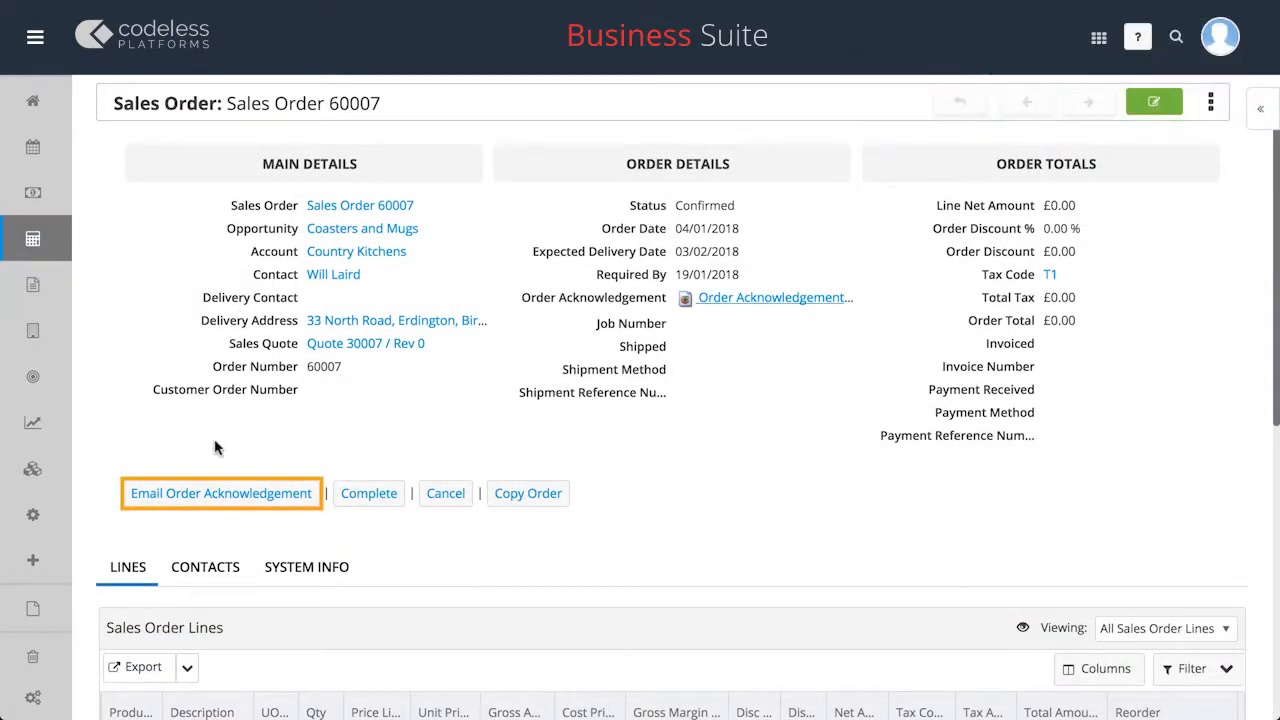
# Send the order acknowledgement email with the greeting personalised to William.
pyautogui.click(220, 492)
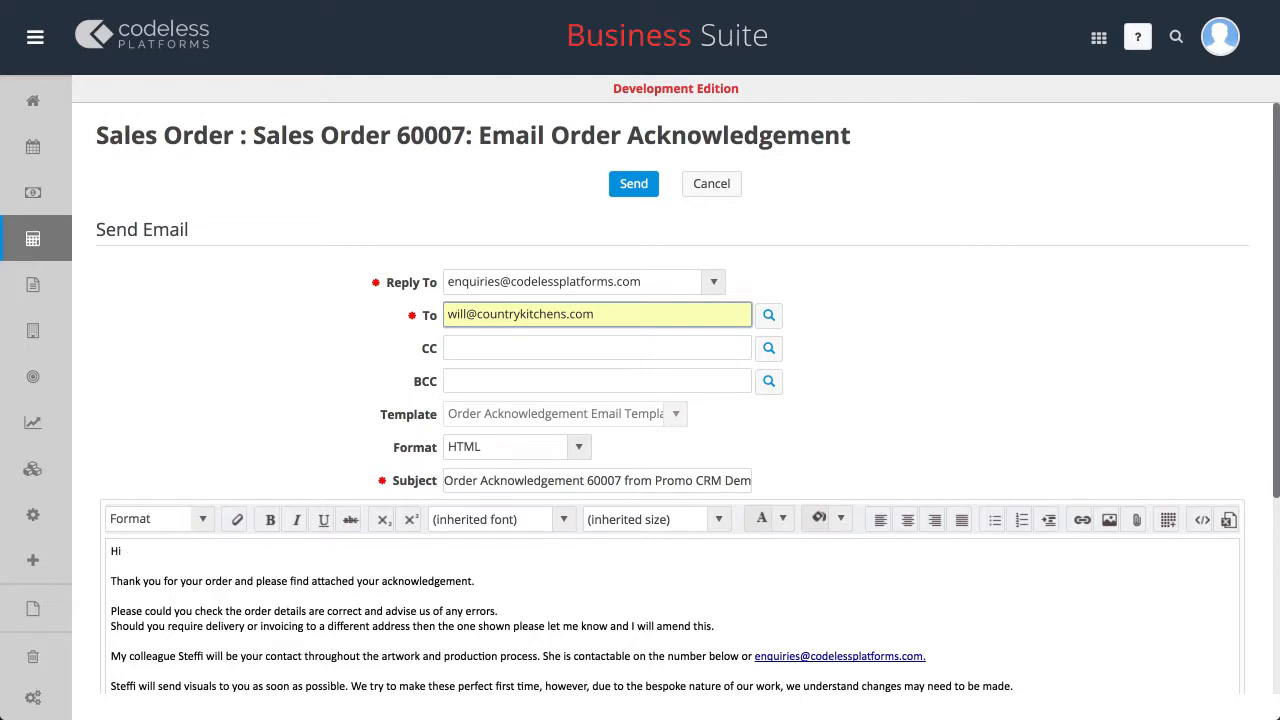
pyautogui.write('William,')
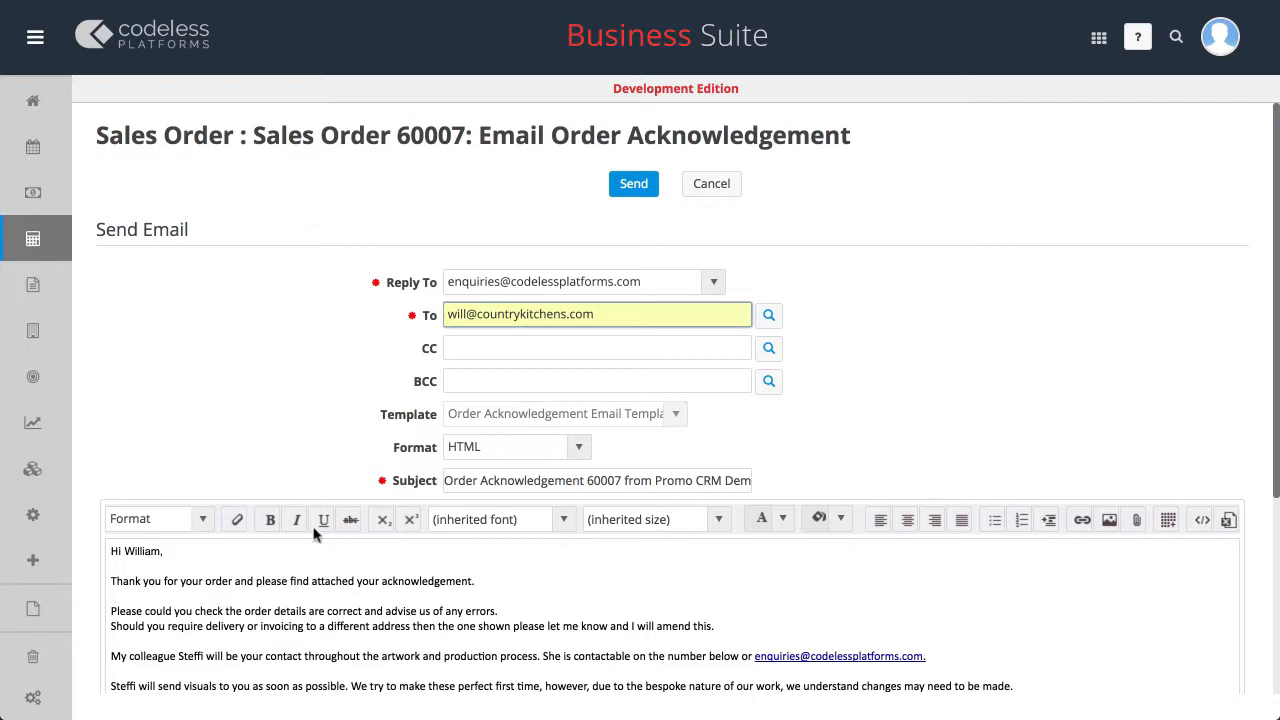
pyautogui.click(632, 184)
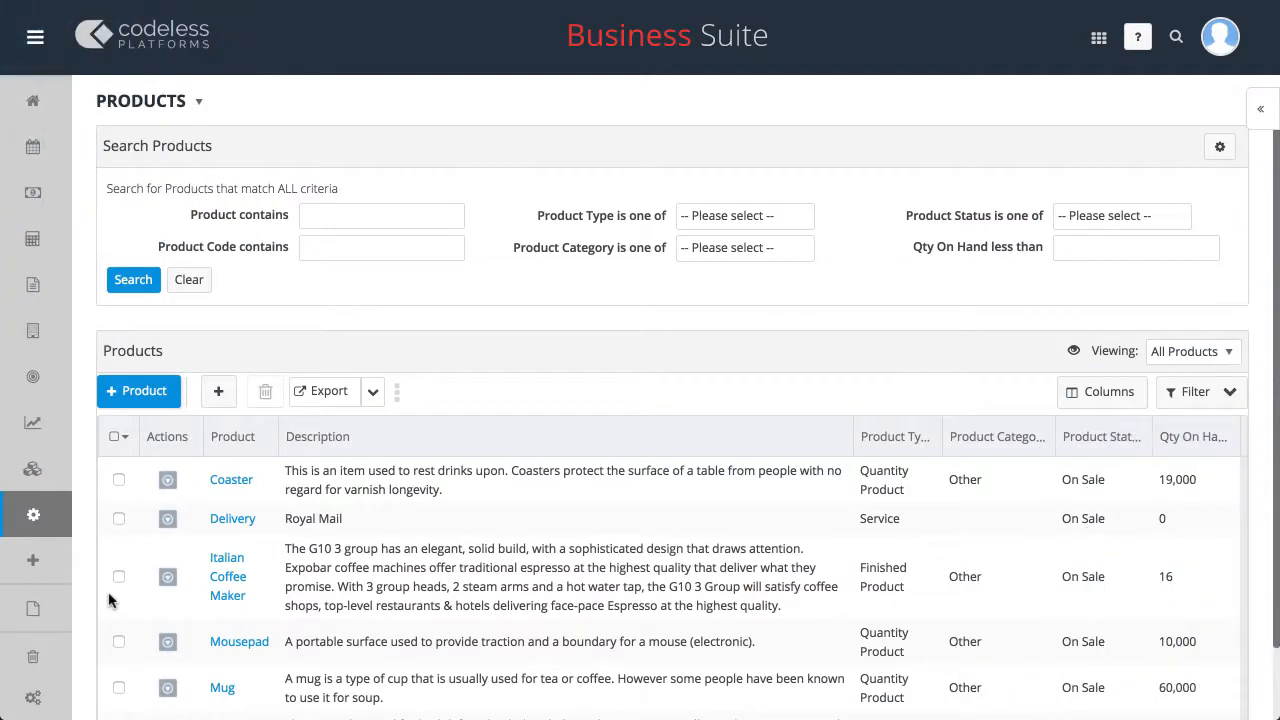
# Review the Products bulk actions menu and open the Coaster product record.
pyautogui.click(372, 390)
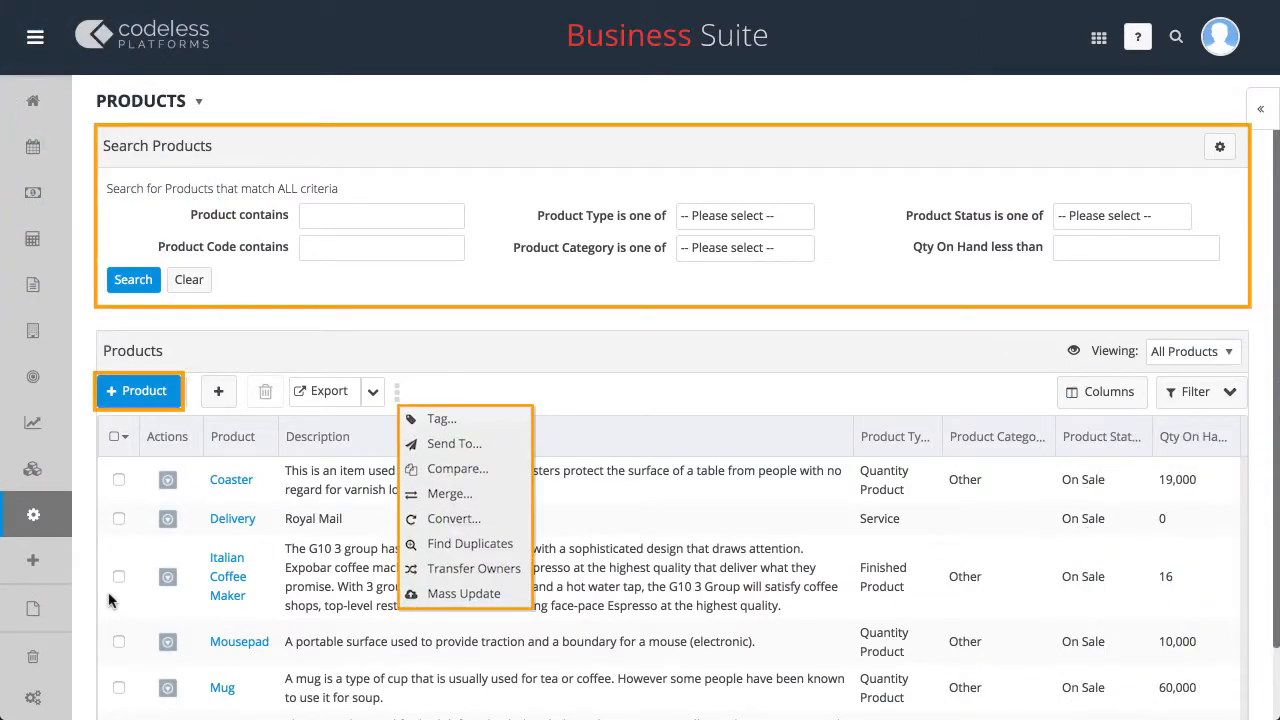
pyautogui.click(136, 390)
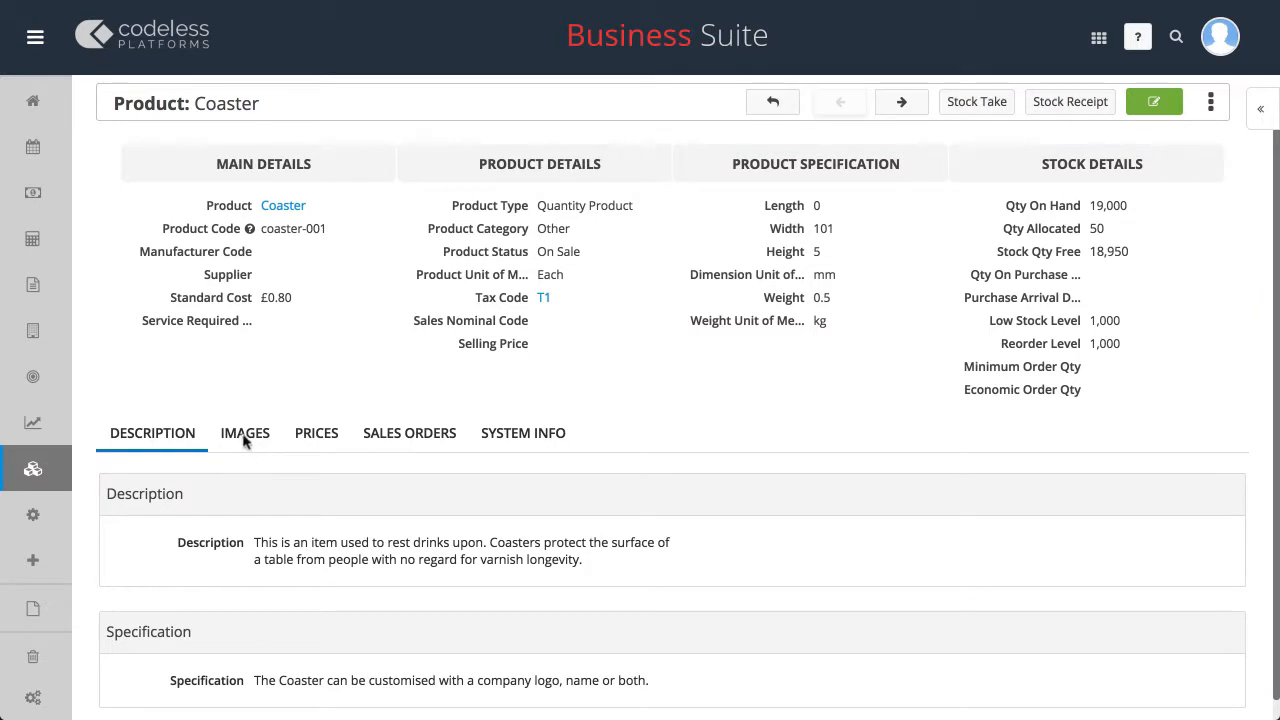
# Review the Coaster's images and its price entries on the Standard Price List.
pyautogui.click(244, 432)
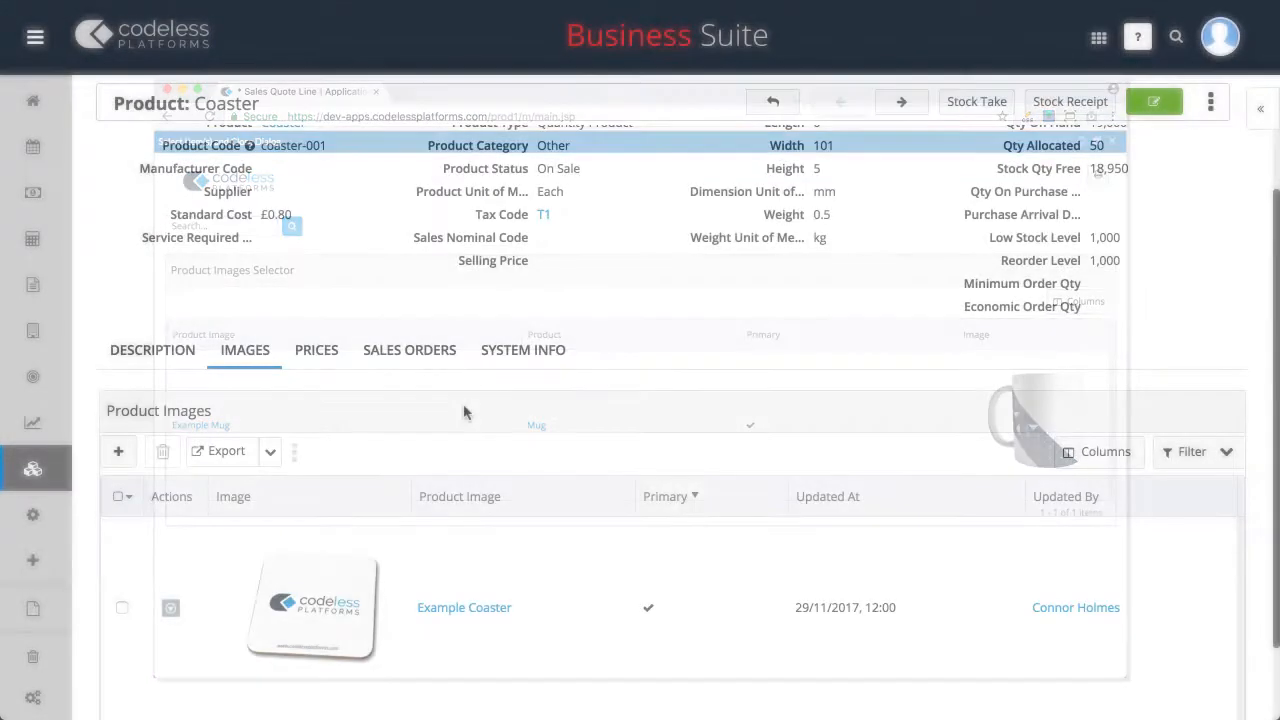
pyautogui.click(316, 350)
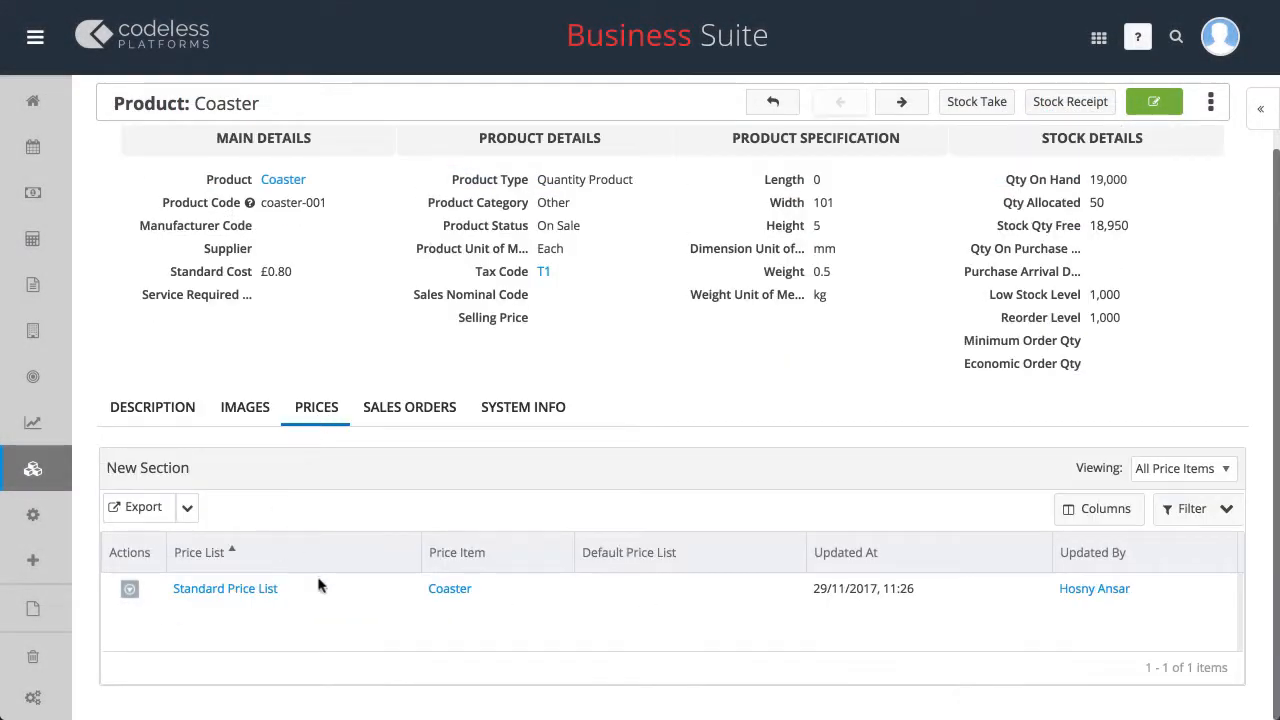